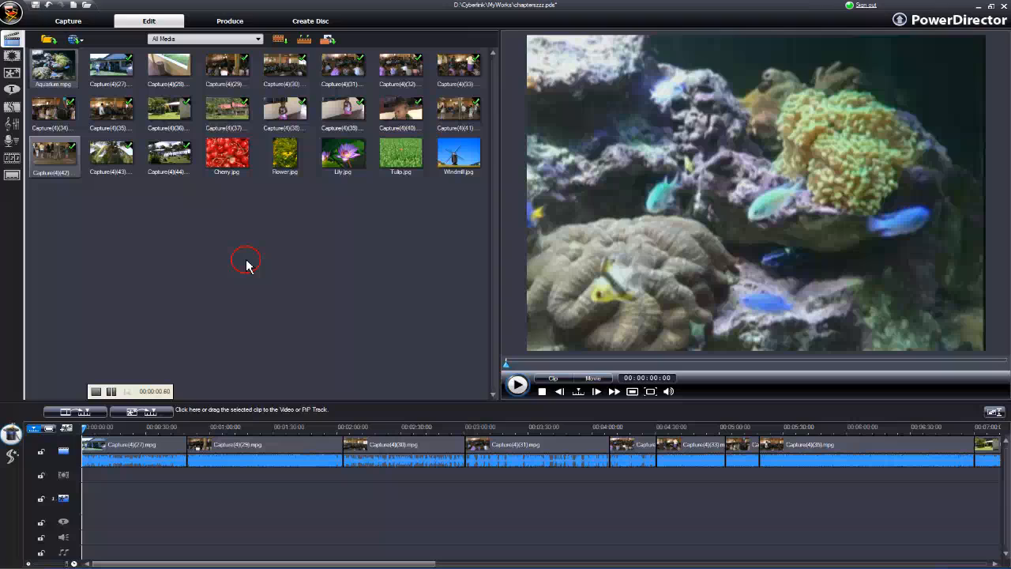
- Switch to the Chapter Room workspace for chapter editing
{"action": "left_click", "coordinate": [518, 386]}
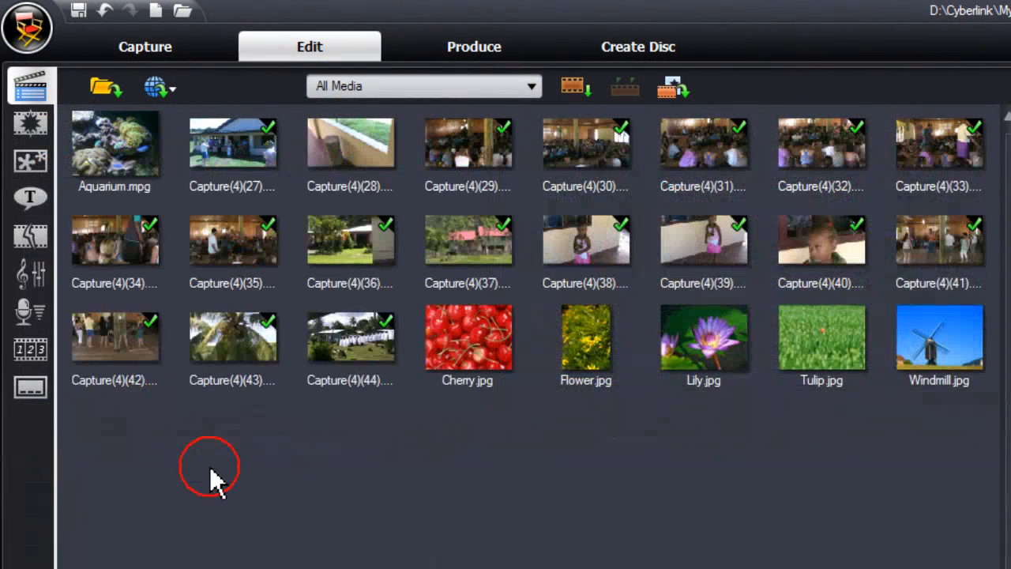
{"action": "mouse_move", "coordinate": [30, 349]}
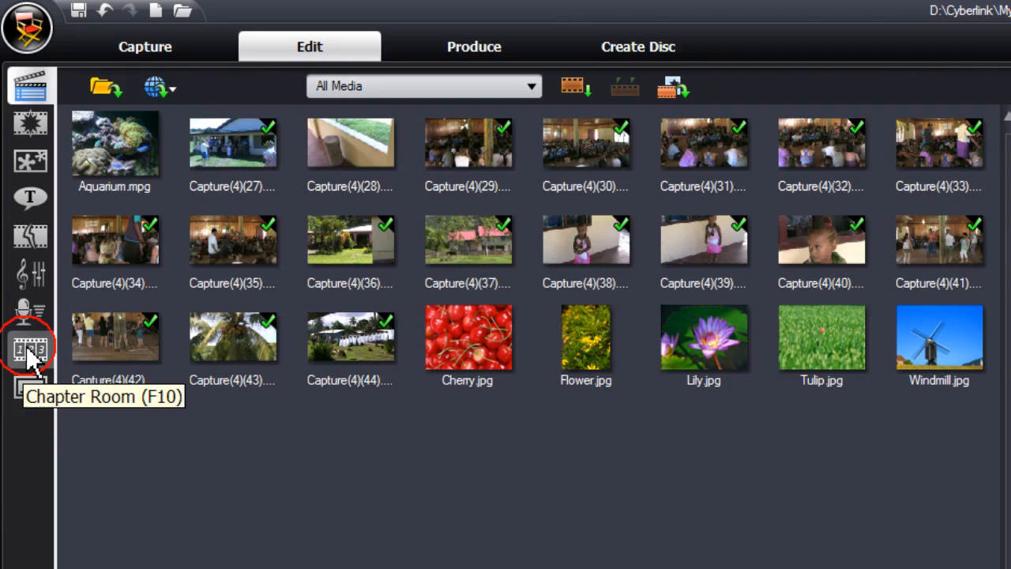
{"action": "left_click", "coordinate": [28, 348]}
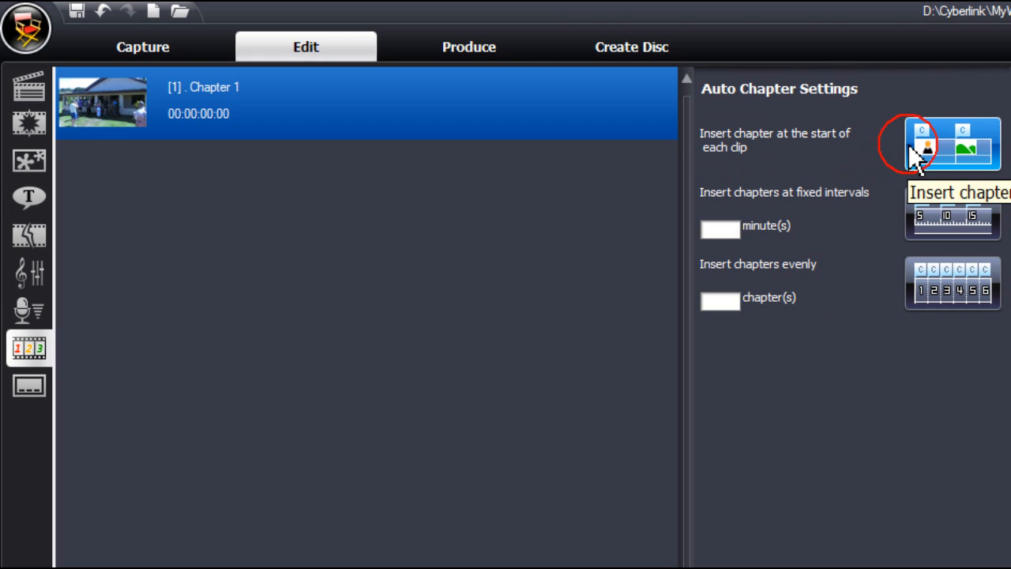
- Insert a chapter at the start of each clip, replacing existing markers, and check Chapter 10
{"action": "left_click", "coordinate": [940, 144]}
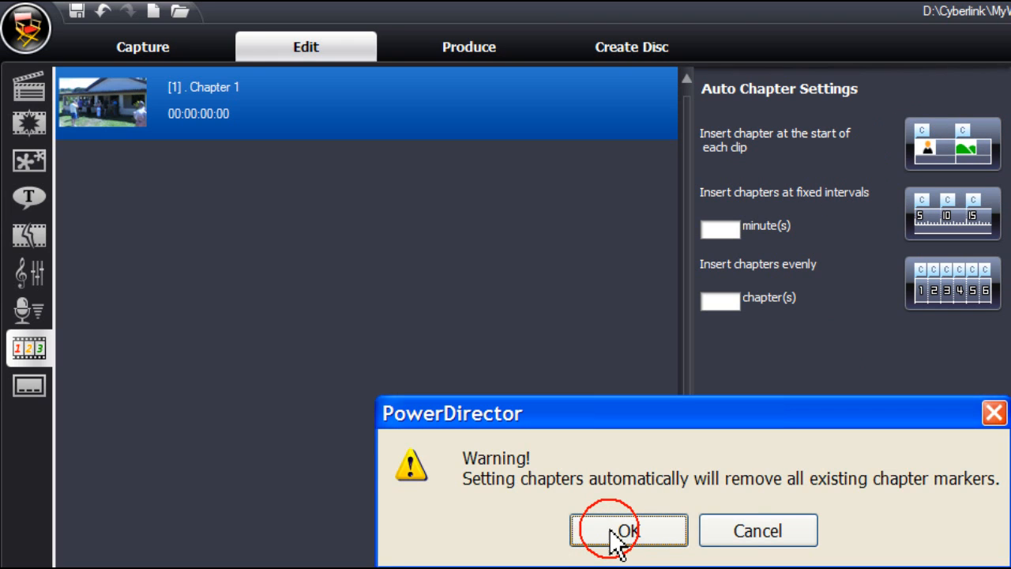
{"action": "left_click", "coordinate": [629, 531]}
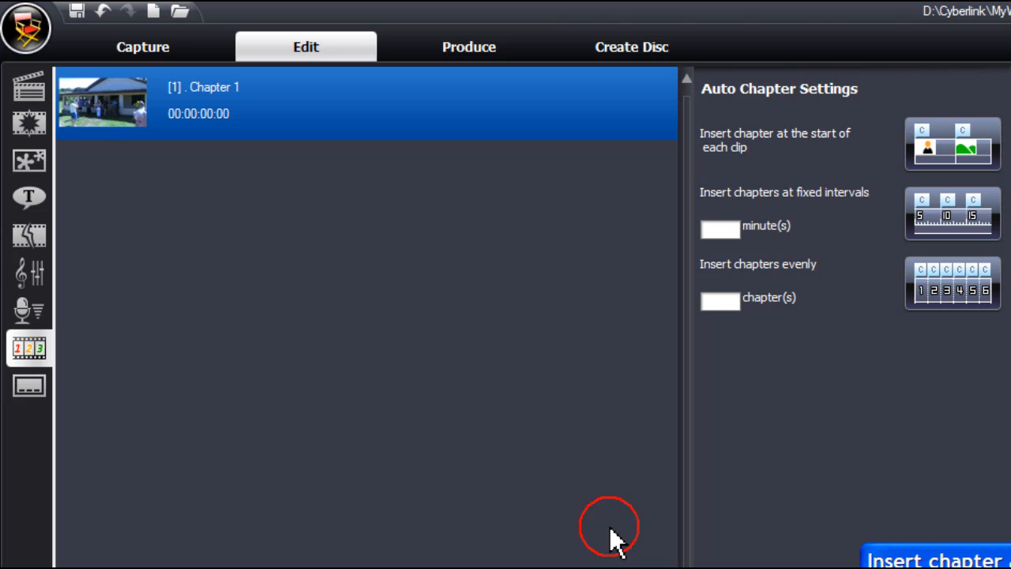
{"action": "left_click", "coordinate": [936, 560]}
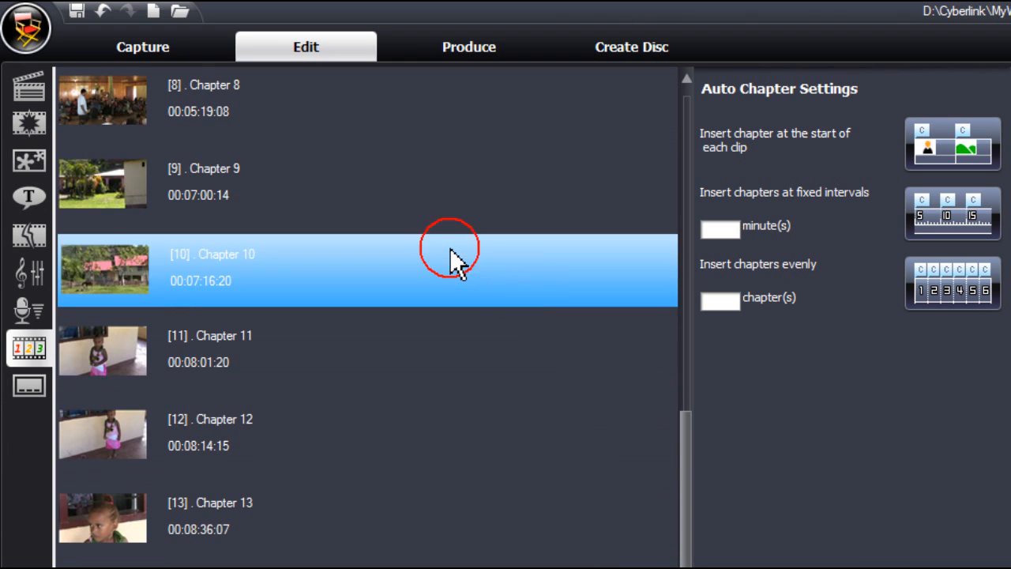
{"action": "left_click", "coordinate": [439, 436]}
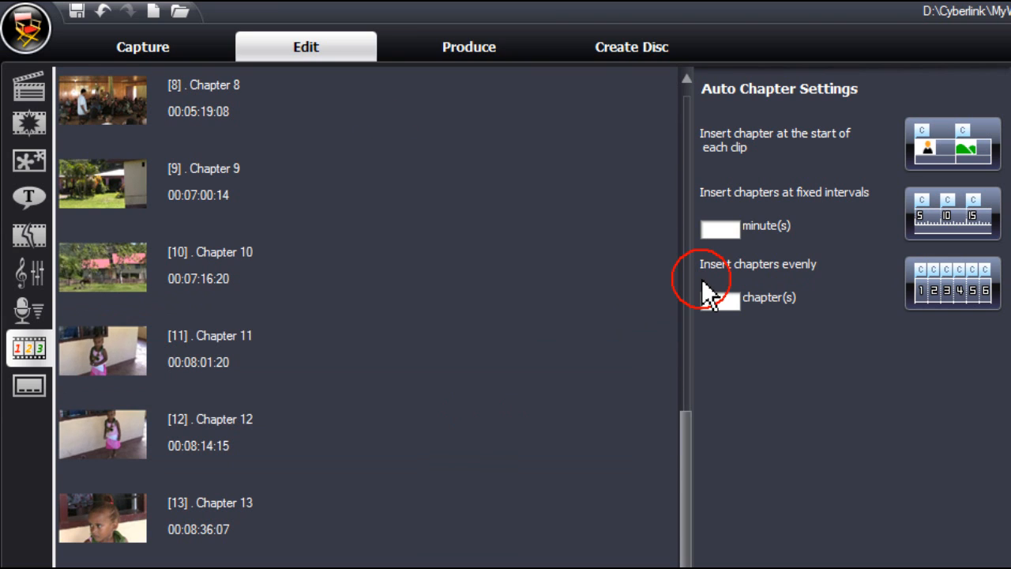
{"action": "mouse_move", "coordinate": [861, 366]}
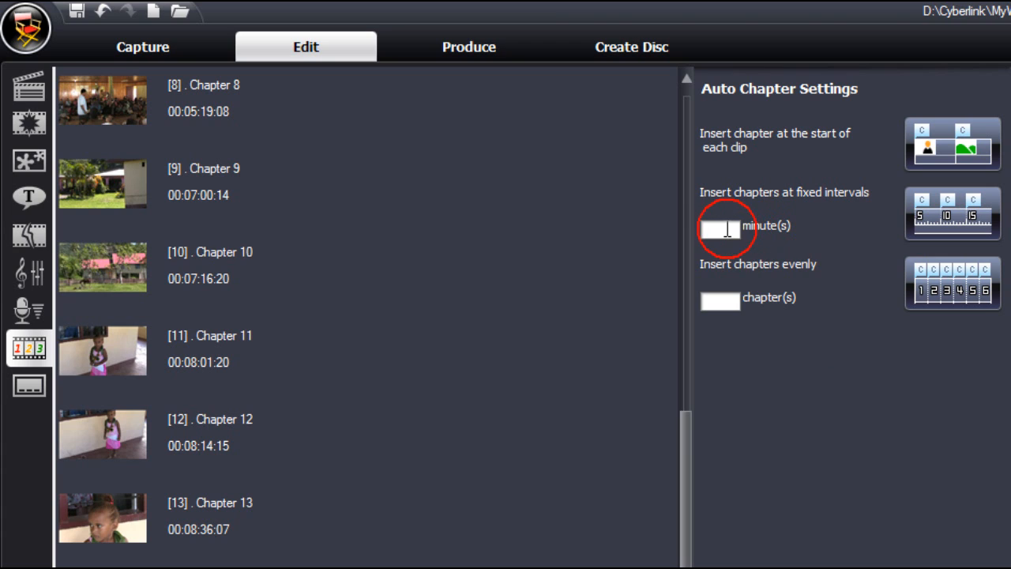
{"action": "mouse_move", "coordinate": [851, 235]}
{"action": "type", "text": "3"}
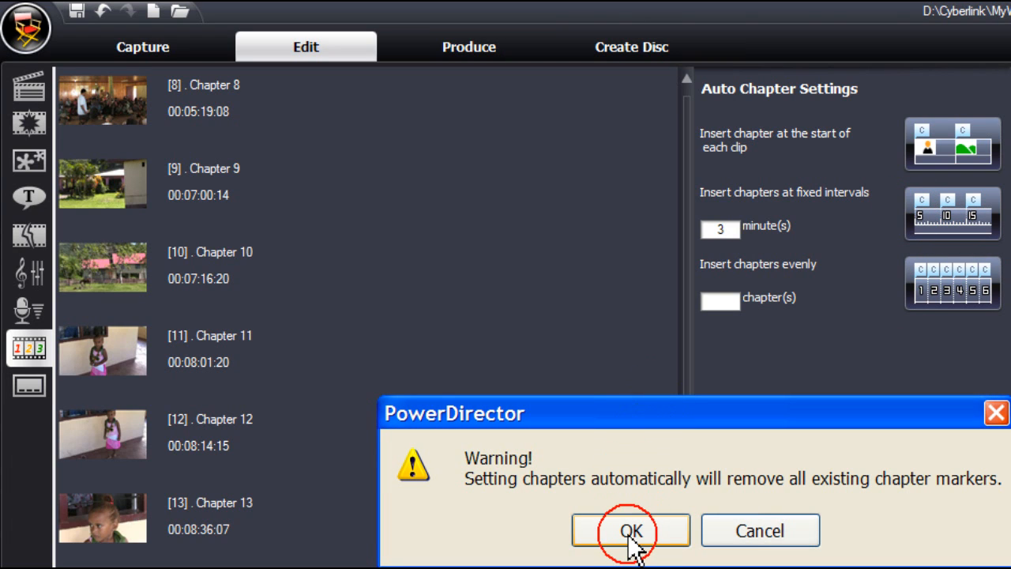
- Regenerate chapters at fixed 3-minute intervals and check Chapter 2's start time
{"action": "left_click", "coordinate": [630, 530]}
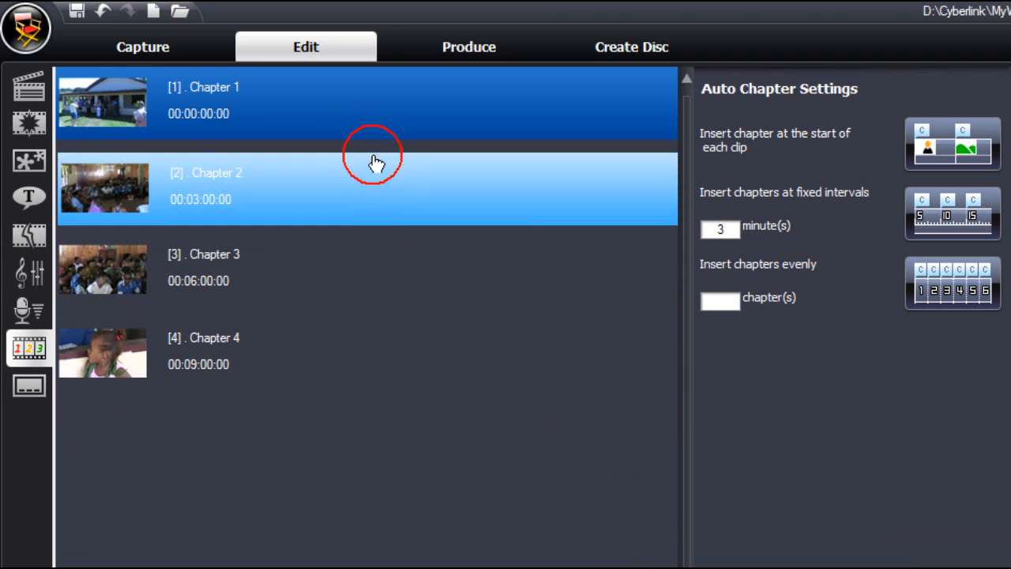
{"action": "left_click", "coordinate": [229, 348]}
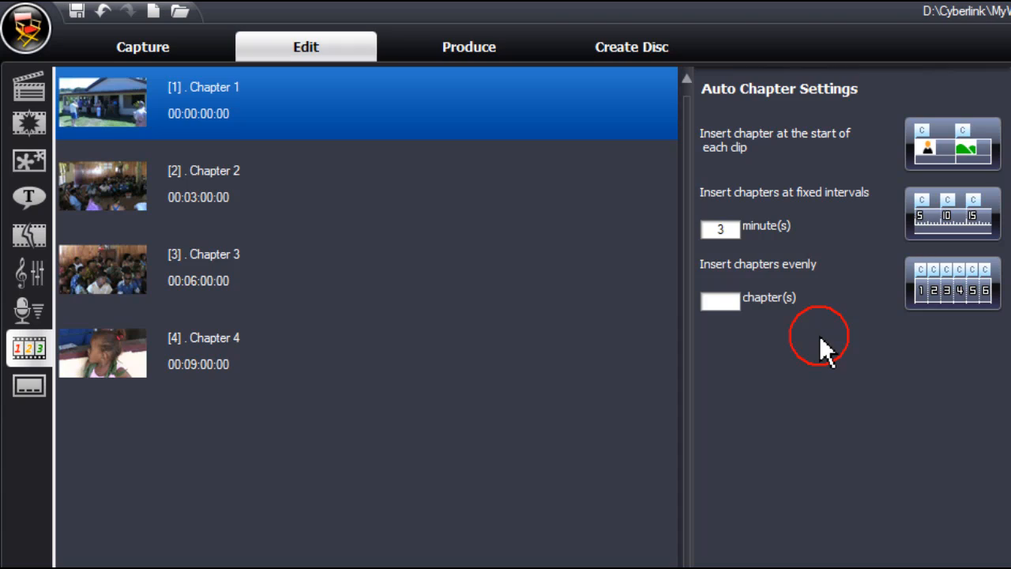
{"action": "mouse_move", "coordinate": [825, 308]}
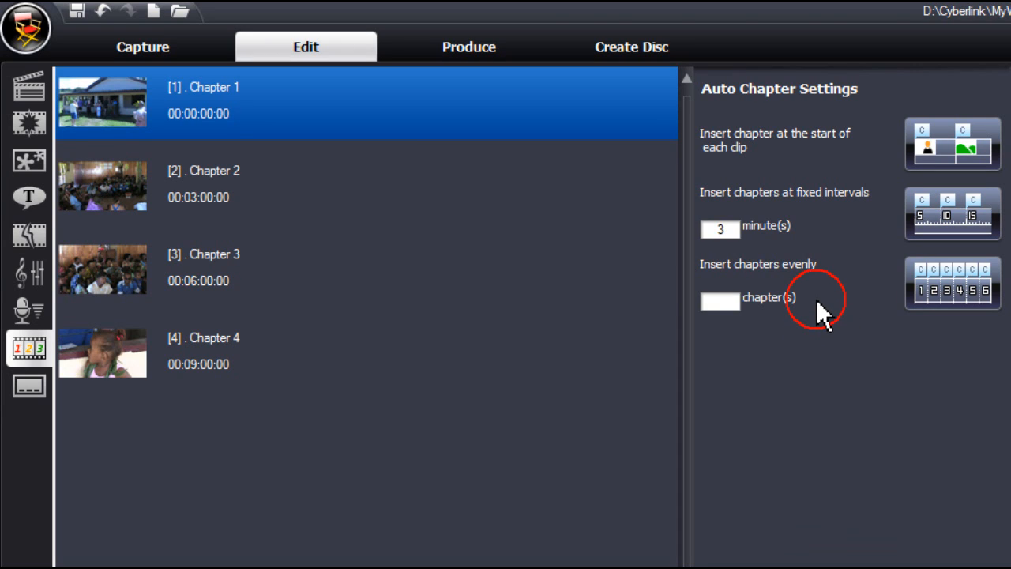
{"action": "mouse_move", "coordinate": [824, 313]}
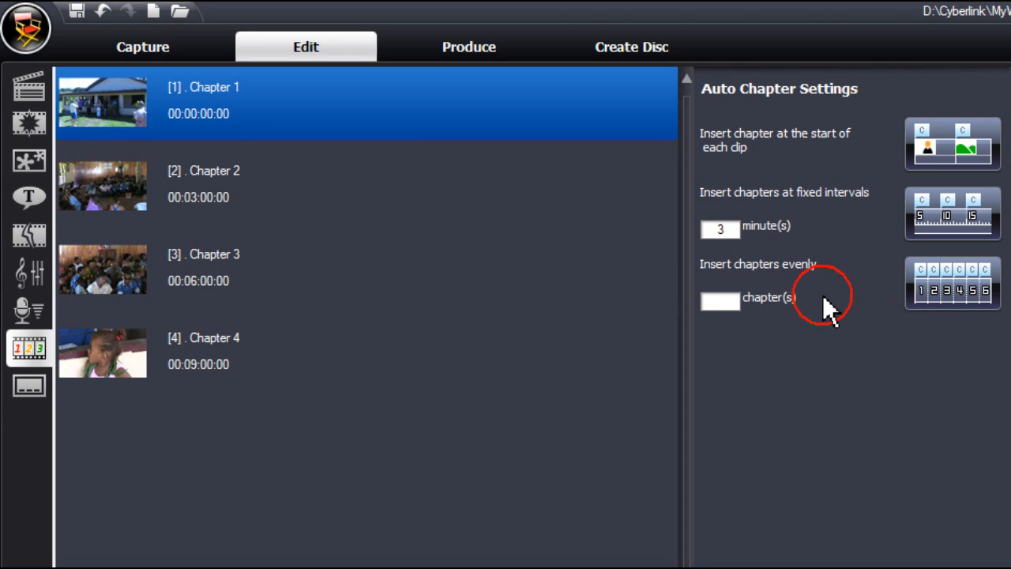
{"action": "mouse_move", "coordinate": [749, 398]}
{"action": "type", "text": "5"}
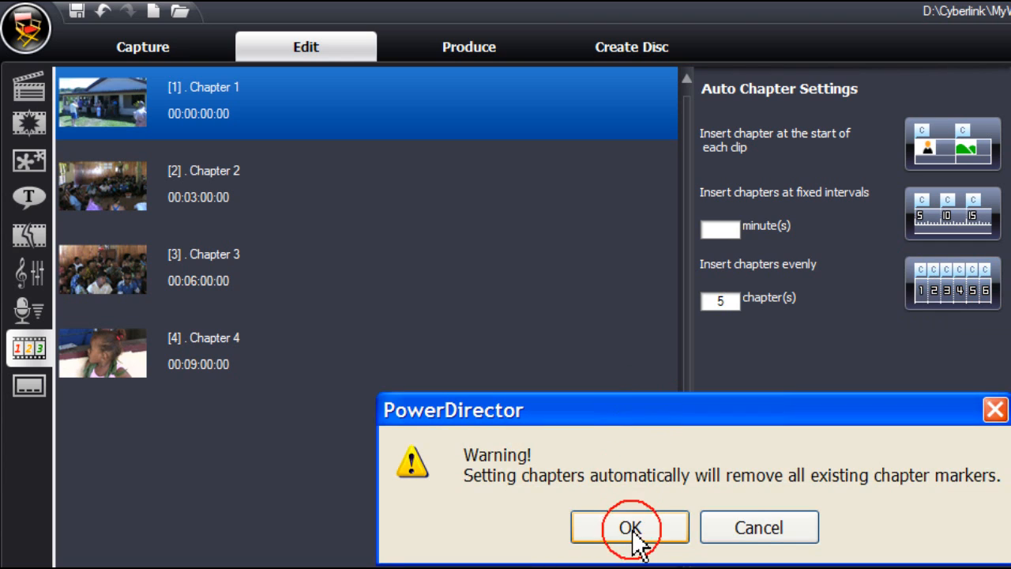
- Regenerate five evenly spaced chapters and check Chapter 3's start time
{"action": "left_click", "coordinate": [628, 527]}
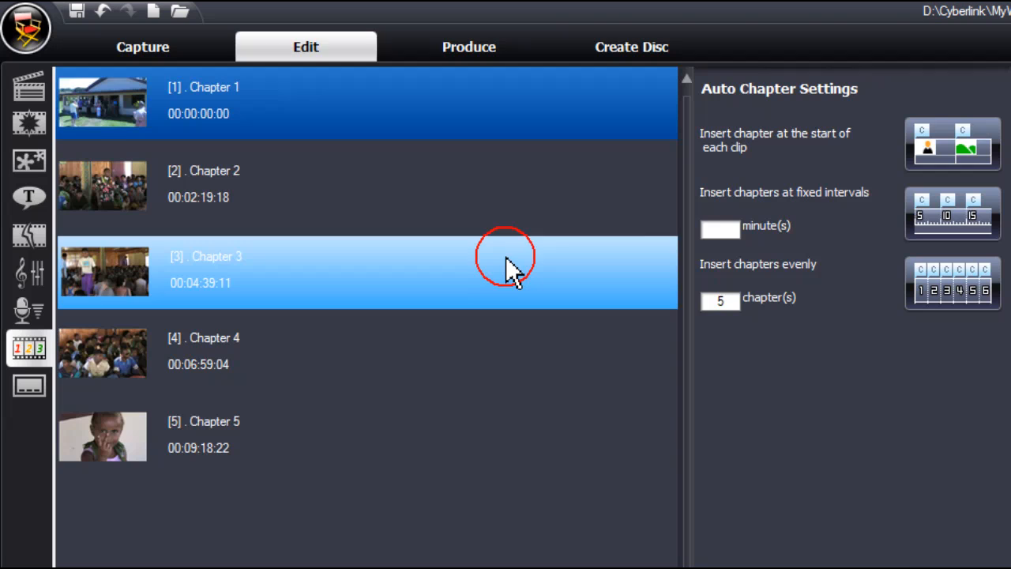
{"action": "left_click", "coordinate": [474, 440]}
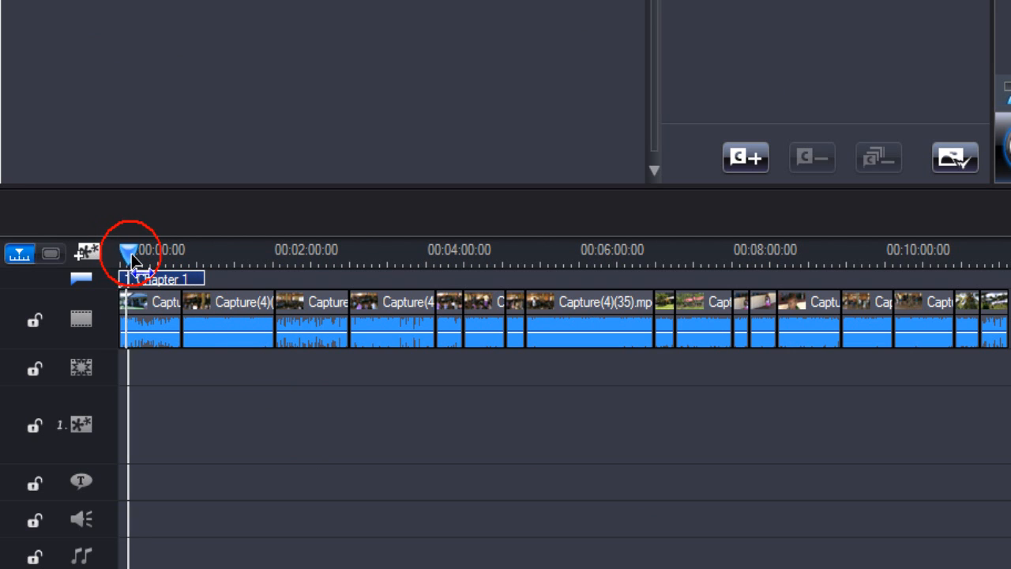
- Move the playhead to about 2:01 then 5:03, adding a chapter at each
{"action": "left_click_drag", "start_coordinate": [130, 254], "coordinate": [271, 254]}
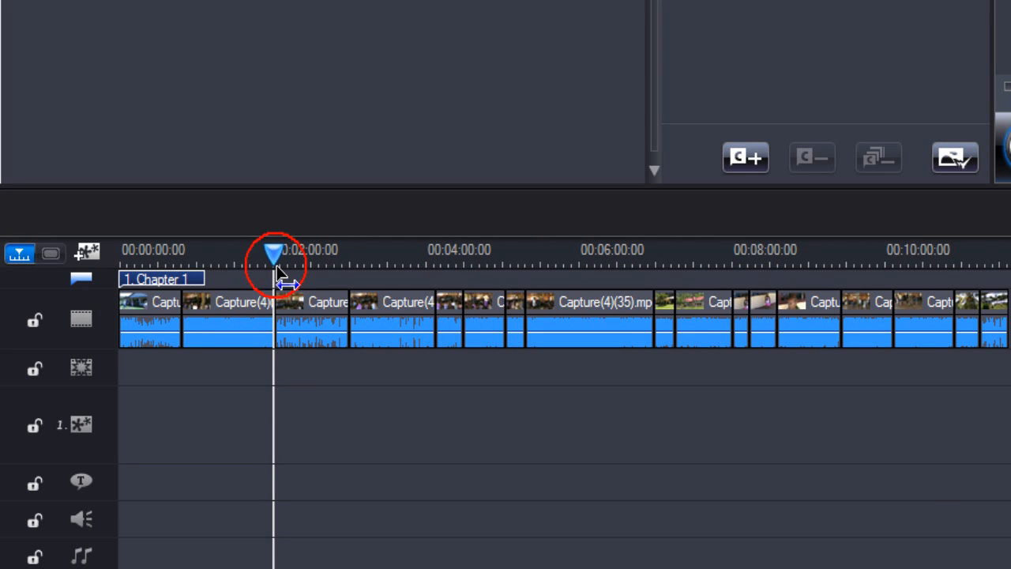
{"action": "mouse_move", "coordinate": [745, 156]}
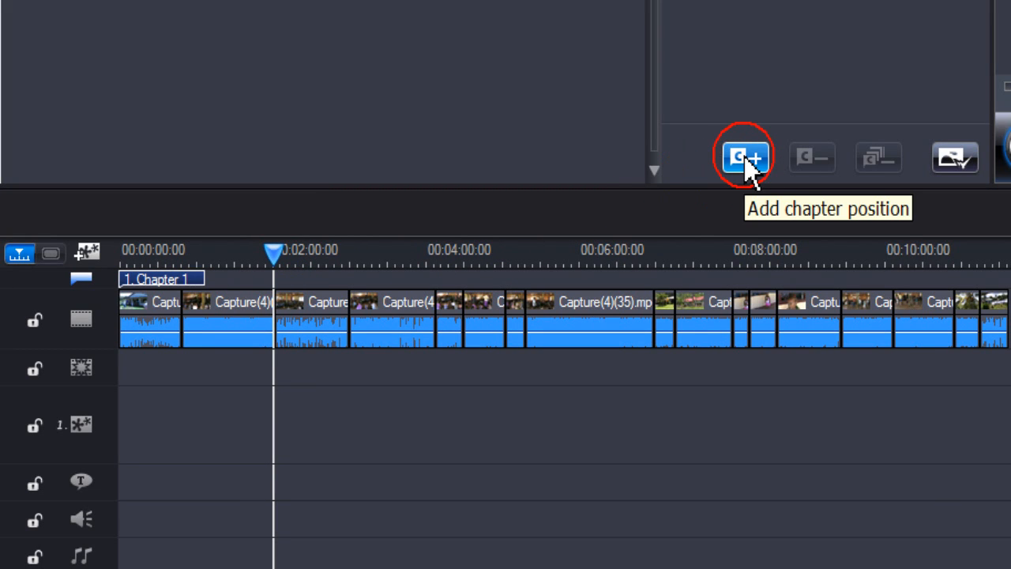
{"action": "left_click", "coordinate": [742, 157]}
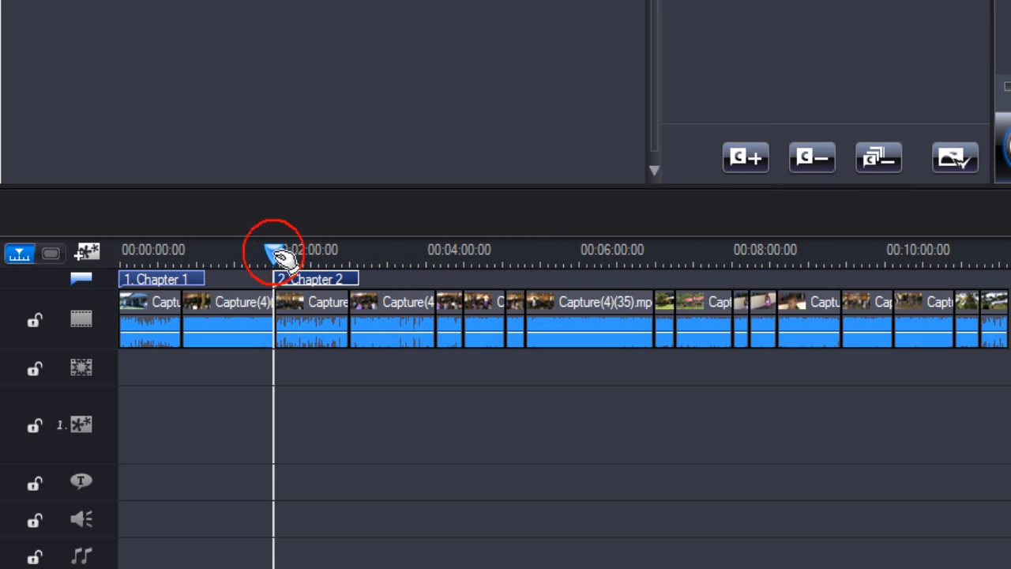
{"action": "left_click_drag", "start_coordinate": [275, 253], "coordinate": [477, 253]}
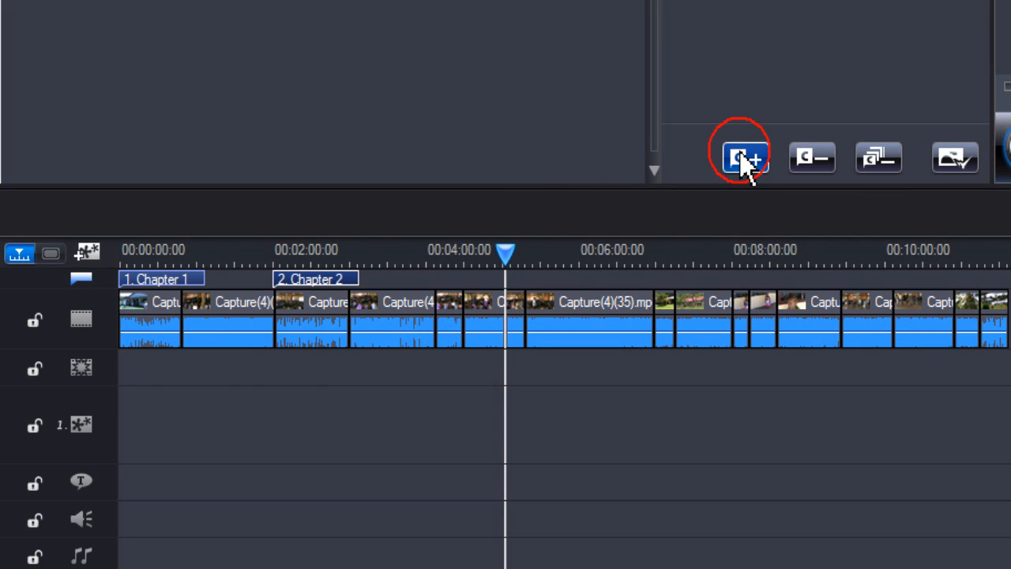
{"action": "left_click", "coordinate": [742, 157]}
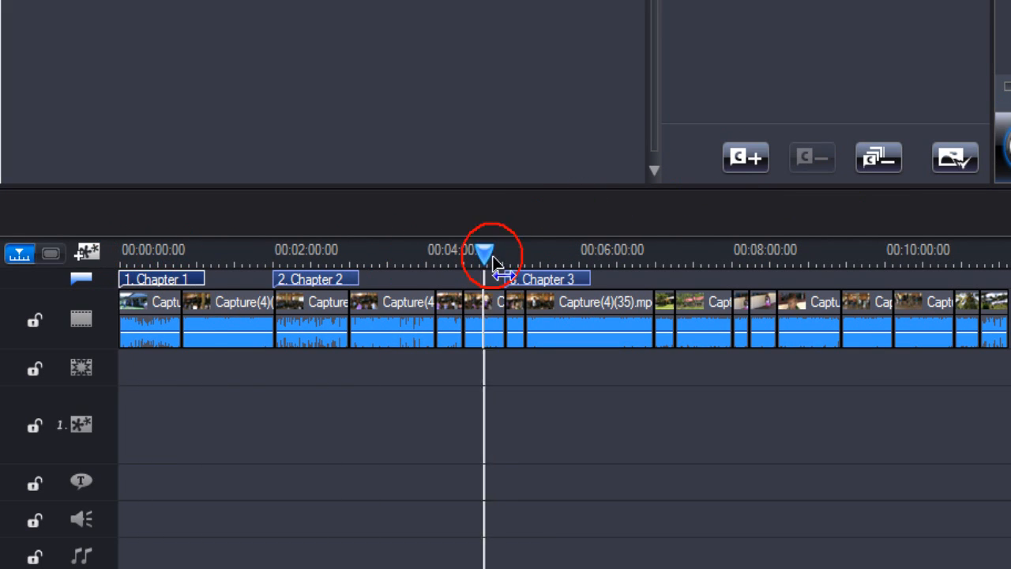
- Add a fourth chapter at about 8:36 and show the full chapter list
{"action": "left_click_drag", "start_coordinate": [487, 253], "coordinate": [777, 253]}
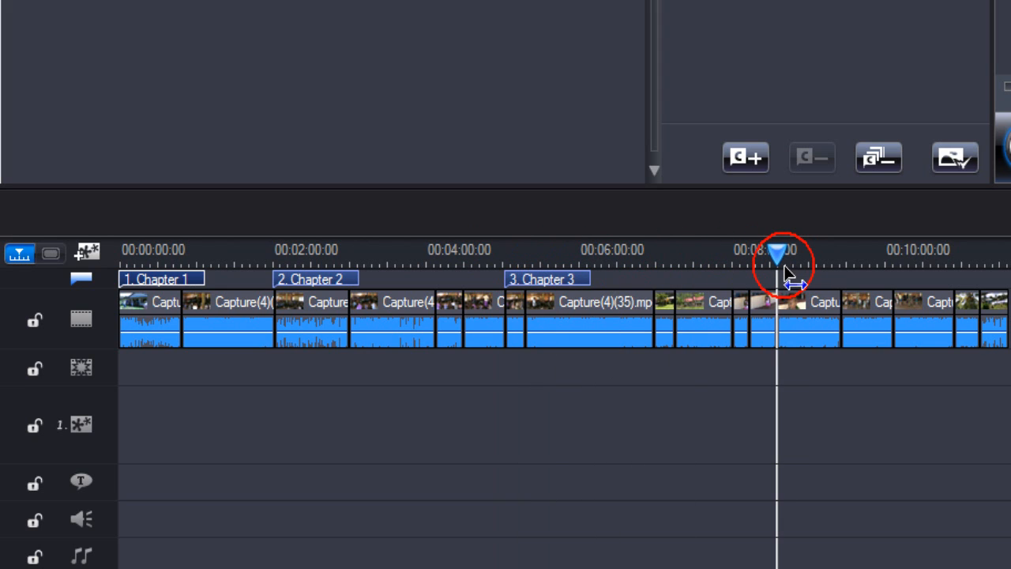
{"action": "left_click", "coordinate": [745, 156]}
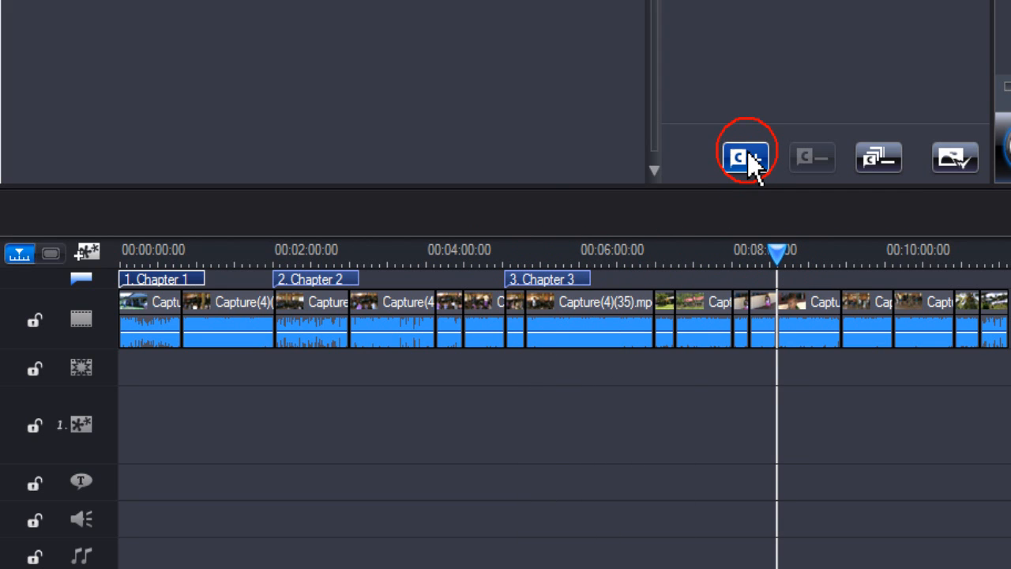
{"action": "left_click", "coordinate": [746, 155]}
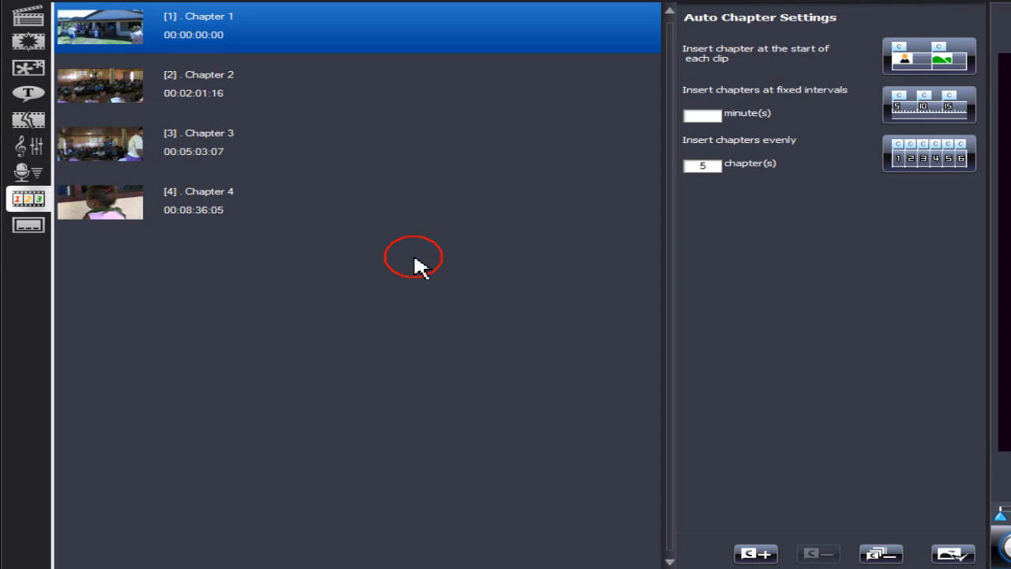
- Delete Chapter 2 from the chapter list
{"action": "left_click", "coordinate": [212, 87]}
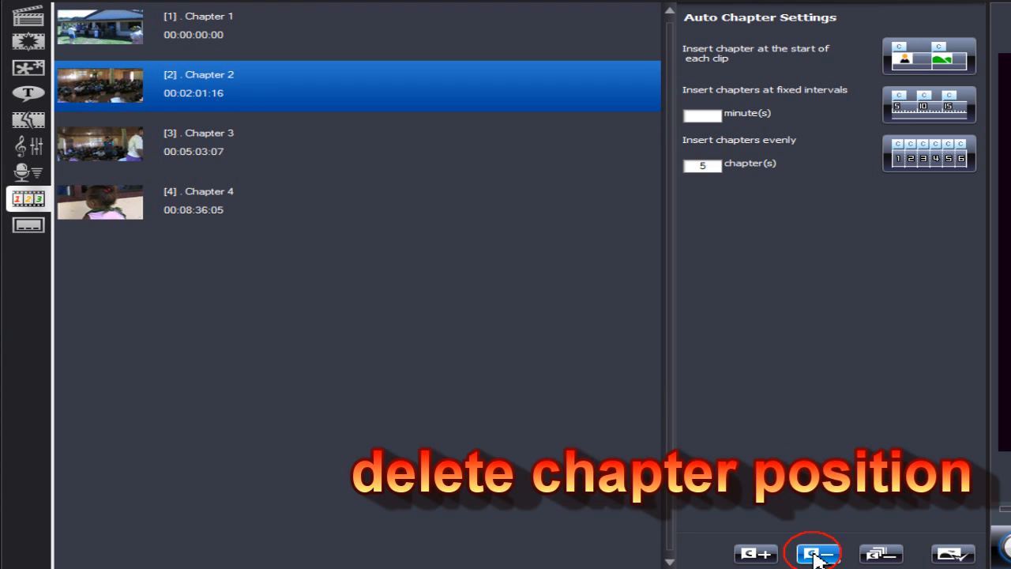
{"action": "left_click", "coordinate": [815, 553]}
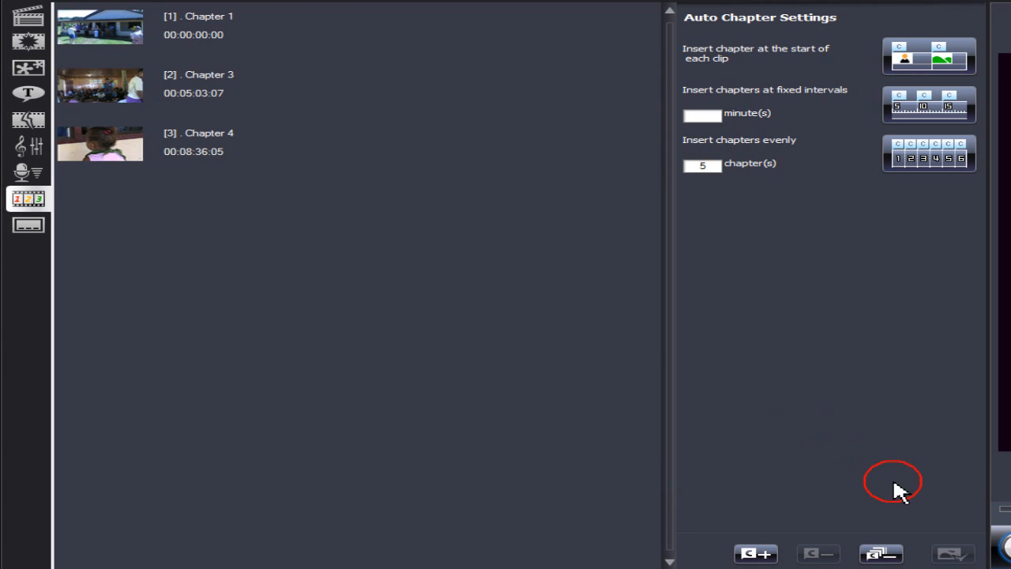
- Remove all chapters except the first
{"action": "left_click", "coordinate": [878, 552]}
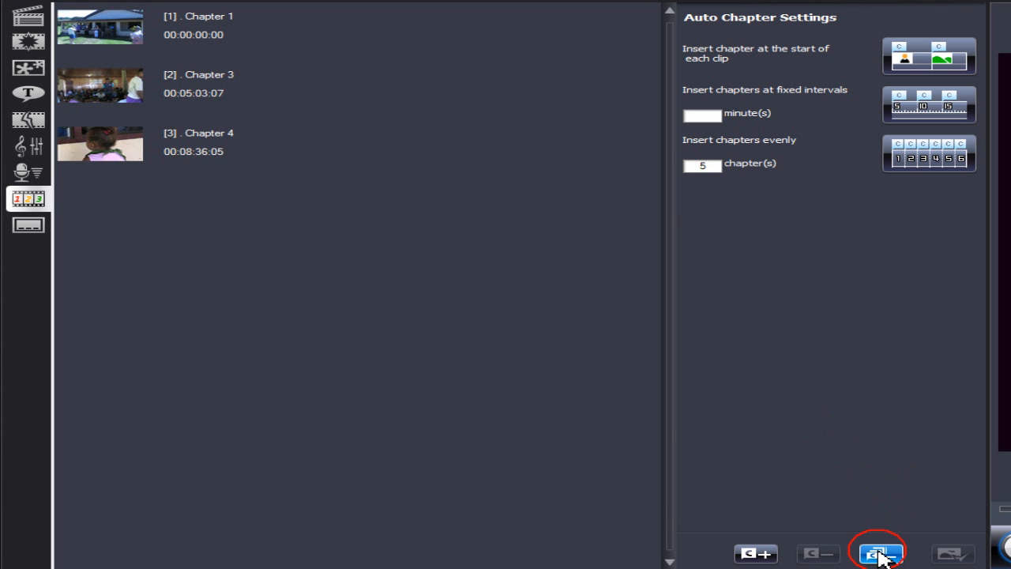
{"action": "left_click", "coordinate": [878, 552]}
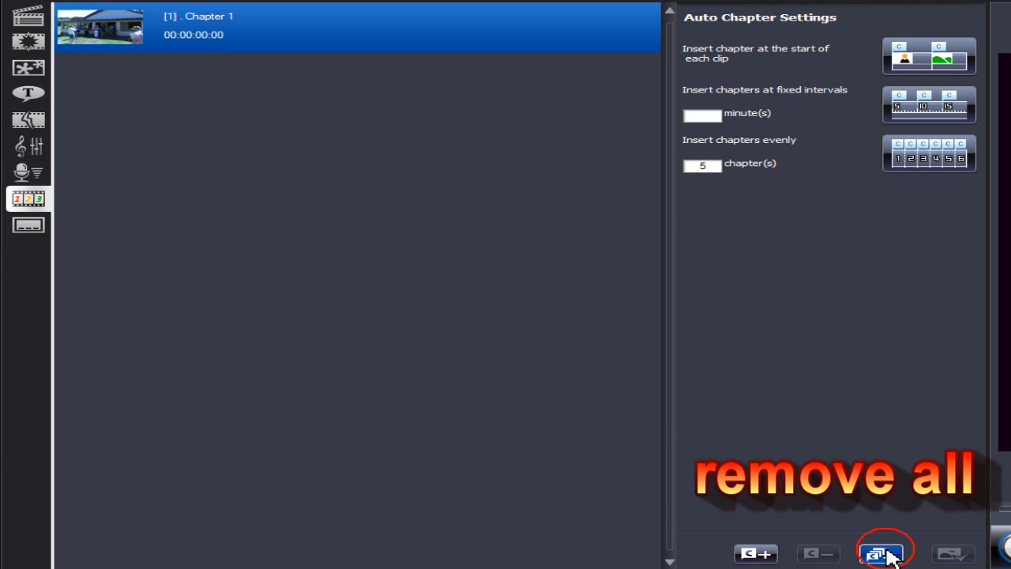
{"action": "left_click", "coordinate": [881, 553]}
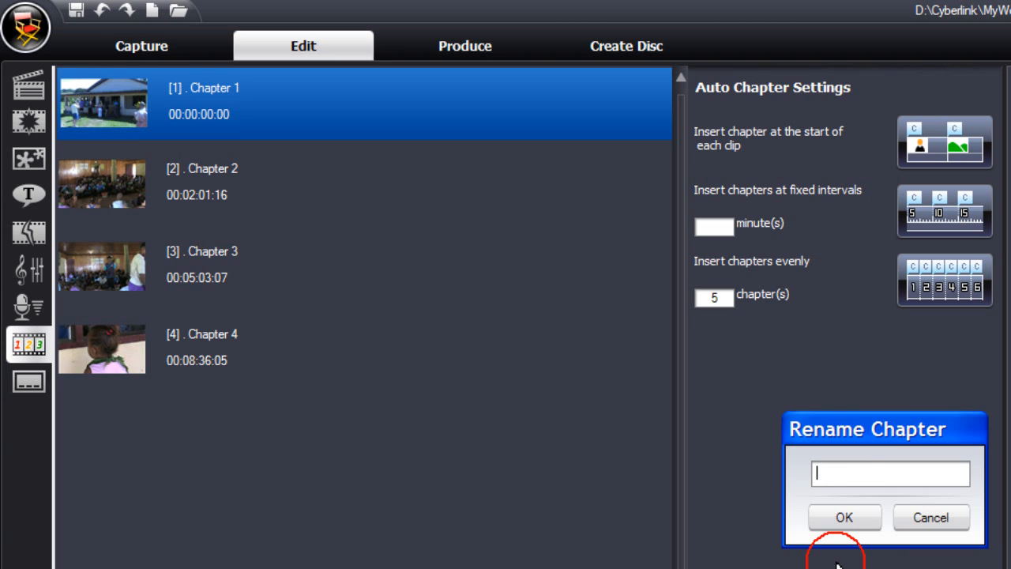
{"action": "mouse_move", "coordinate": [841, 474]}
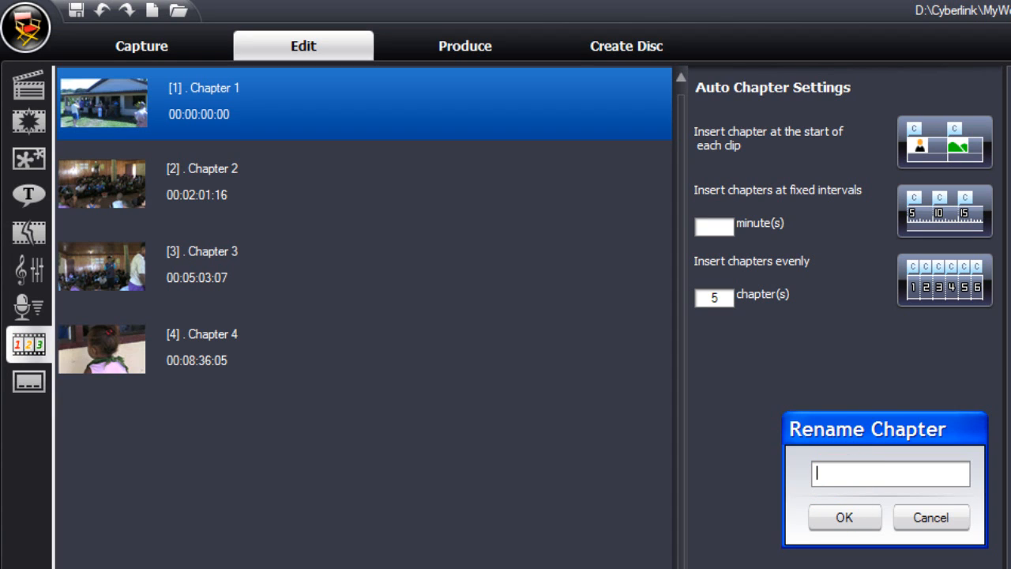
- Name Chapter 1 'Village' and confirm the rename
{"action": "type", "text": "Village"}
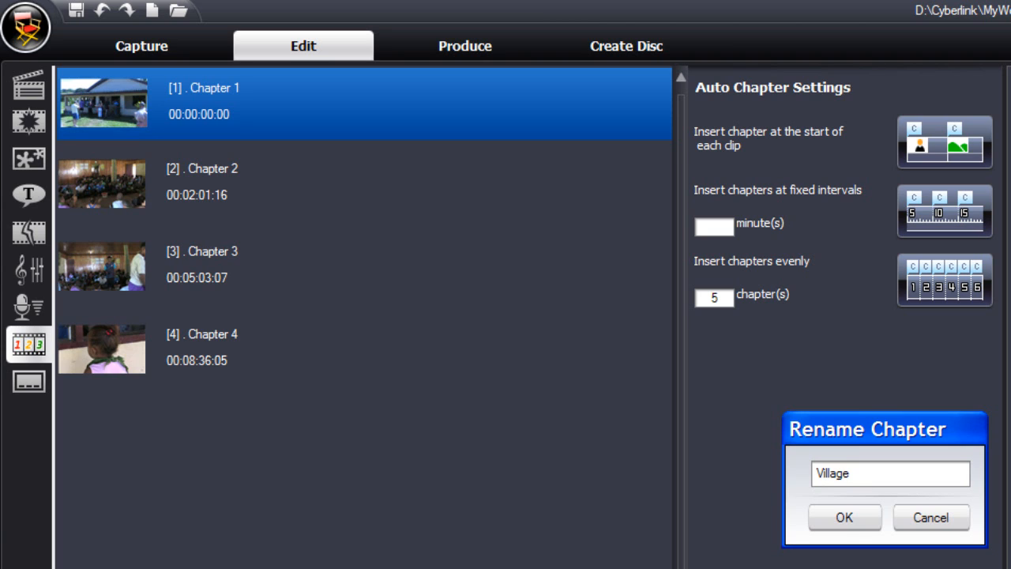
{"action": "left_click", "coordinate": [844, 517]}
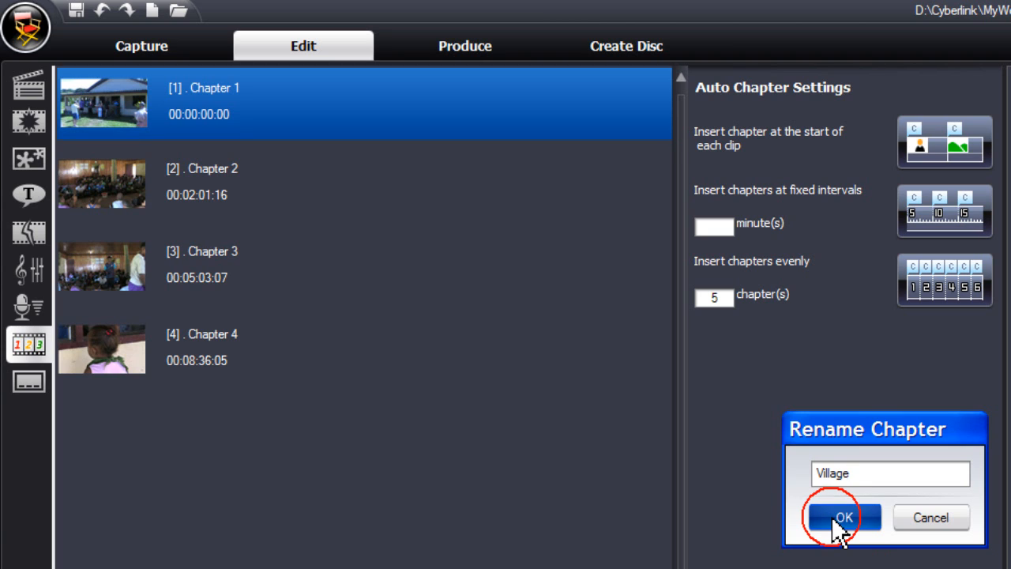
{"action": "left_click", "coordinate": [842, 516]}
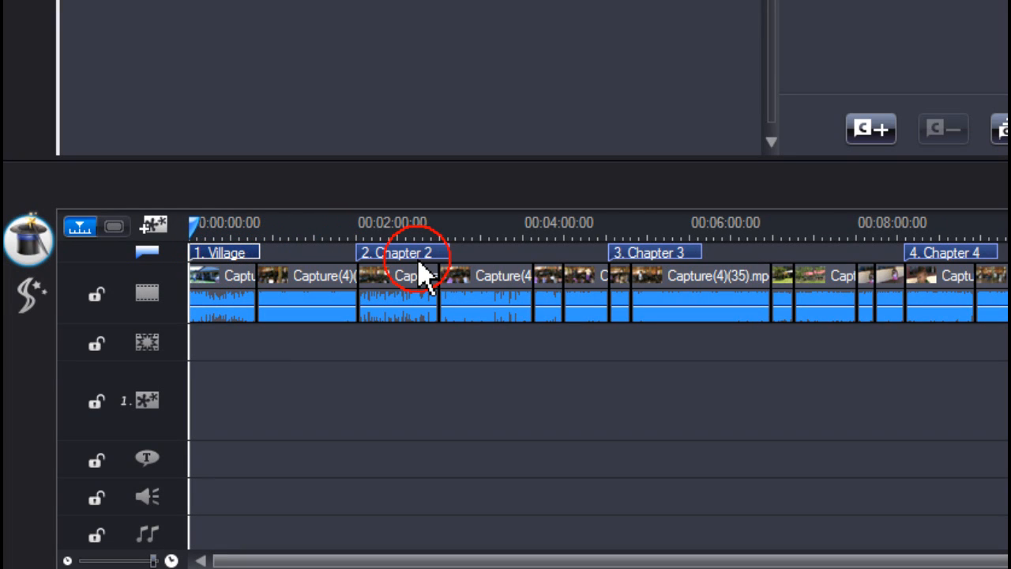
{"action": "mouse_move", "coordinate": [913, 256]}
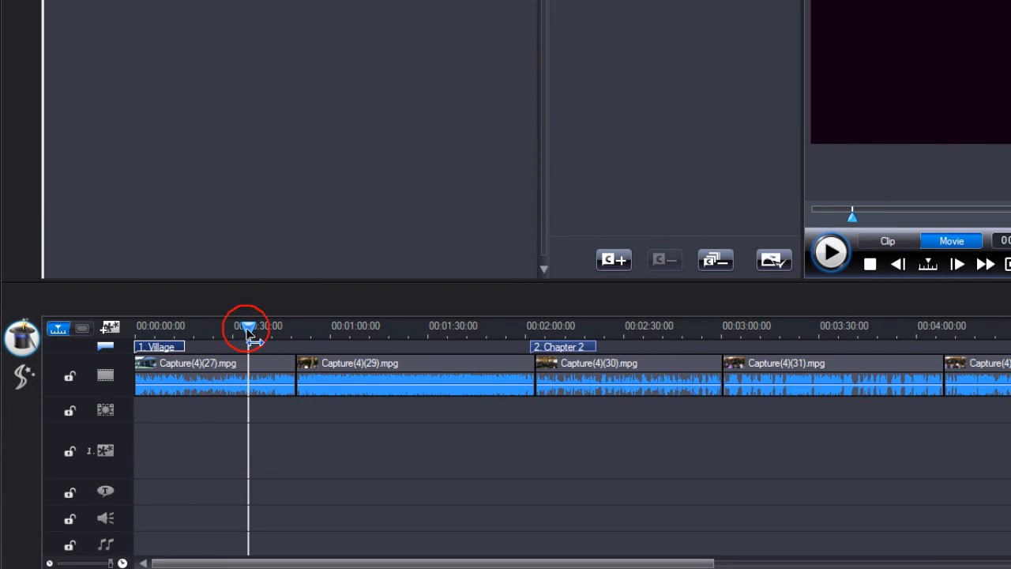
- Set the frame at about 00:01:00 as the Village chapter's thumbnail
{"action": "left_click_drag", "start_coordinate": [249, 326], "coordinate": [357, 325]}
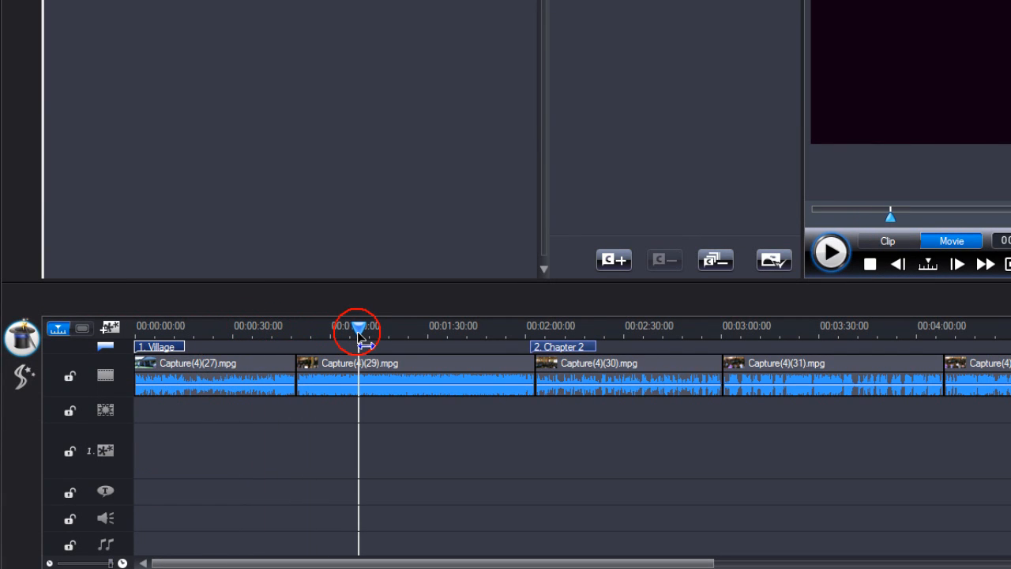
{"action": "left_click", "coordinate": [772, 259]}
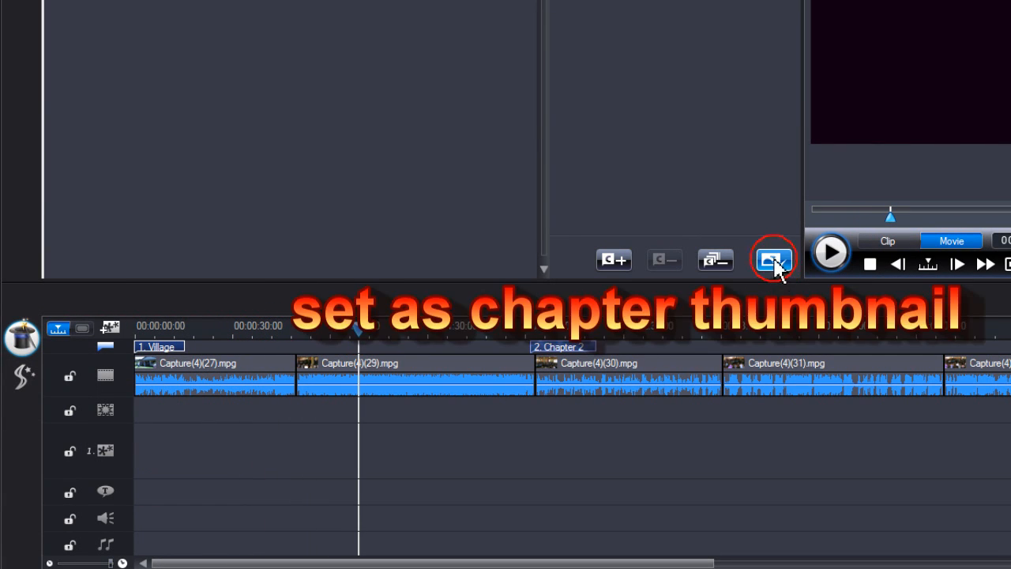